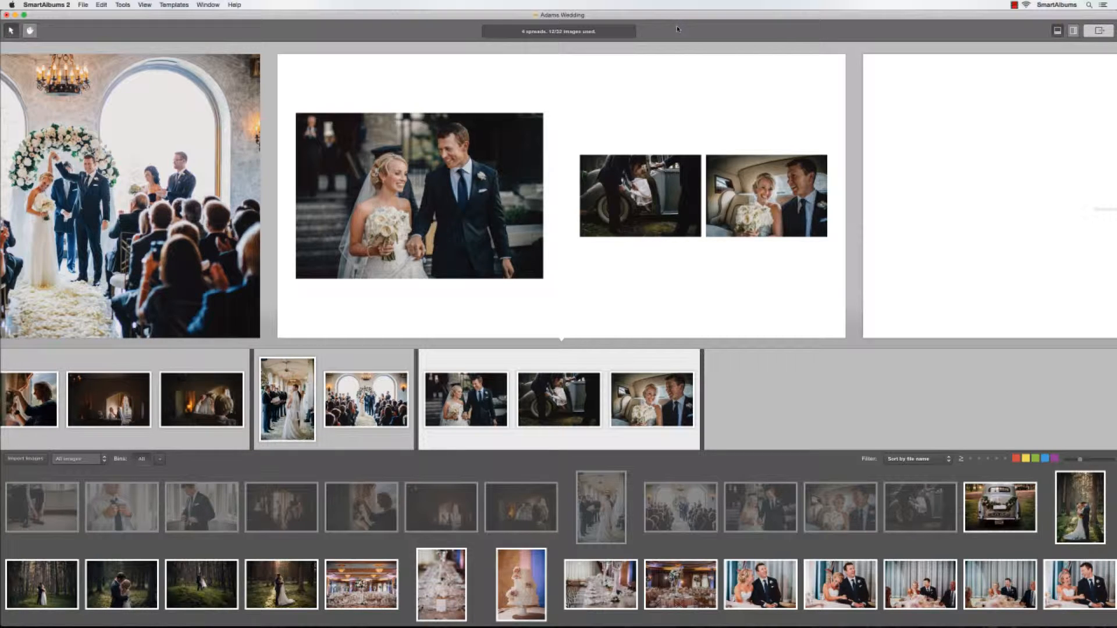
mouse_move(571, 63)
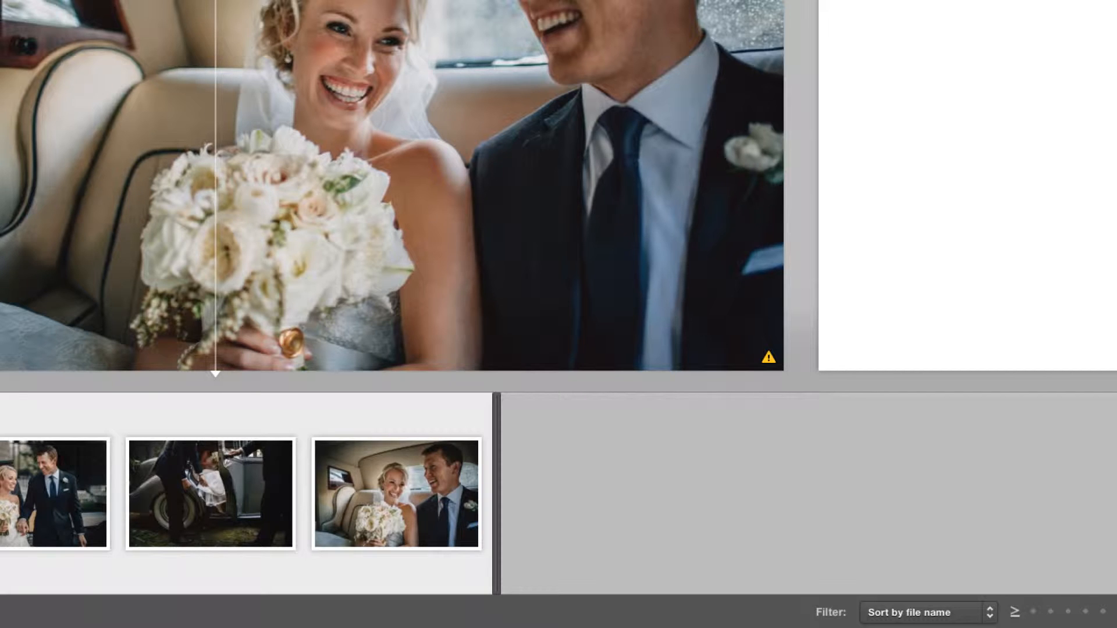
mouse_move(530, 143)
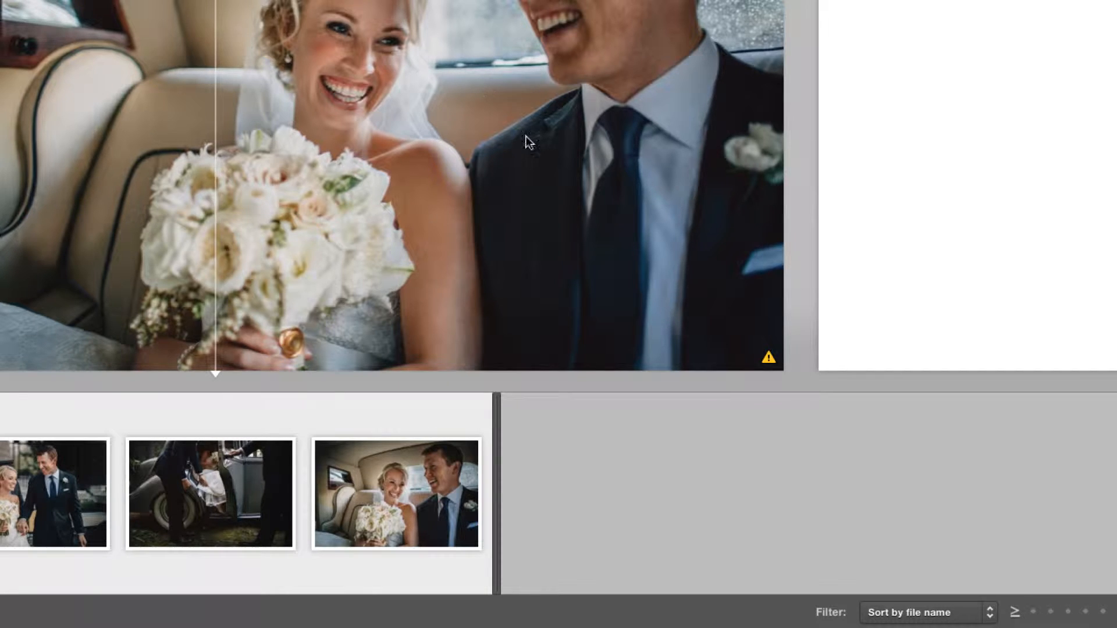
mouse_move(768, 356)
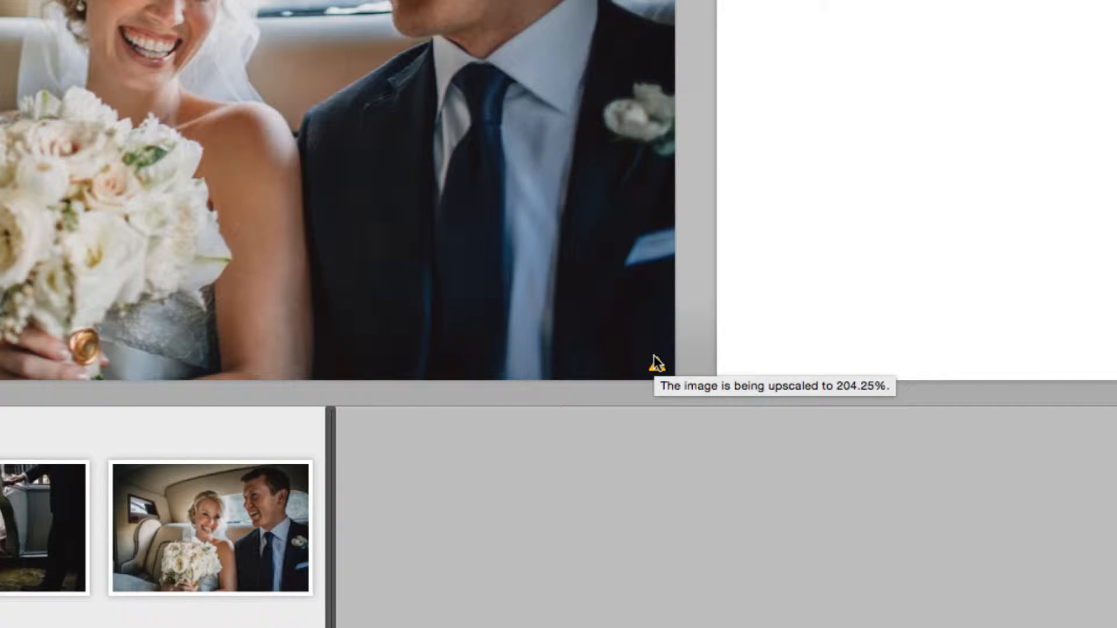
mouse_move(674, 362)
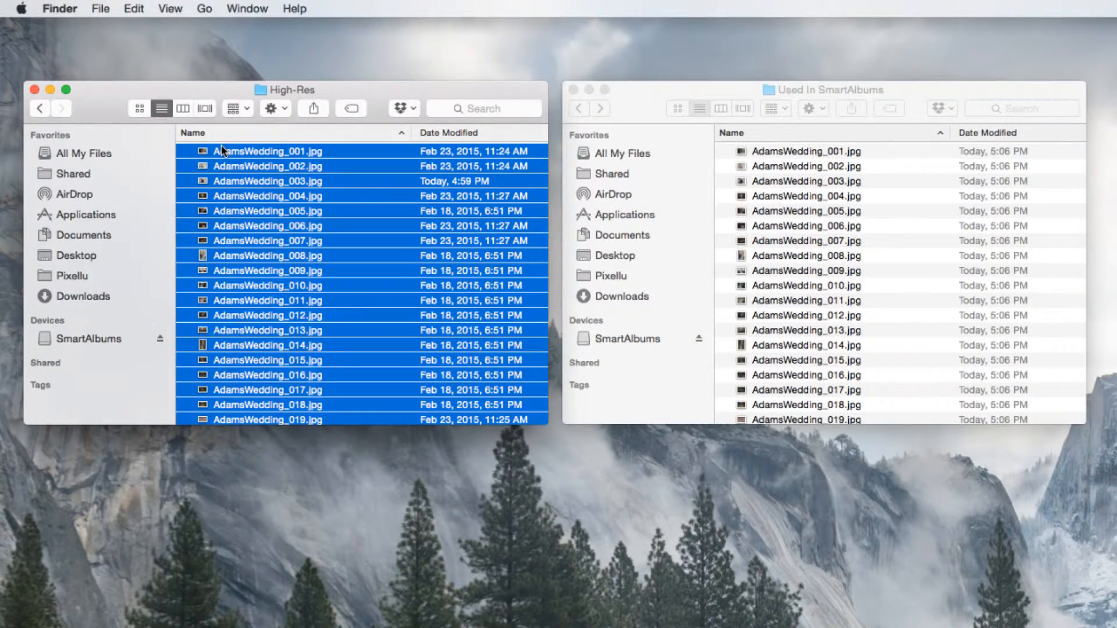
Paste the 32 High-Res photos into Used In SmartAlbums, replacing all existing files.
click(134, 8)
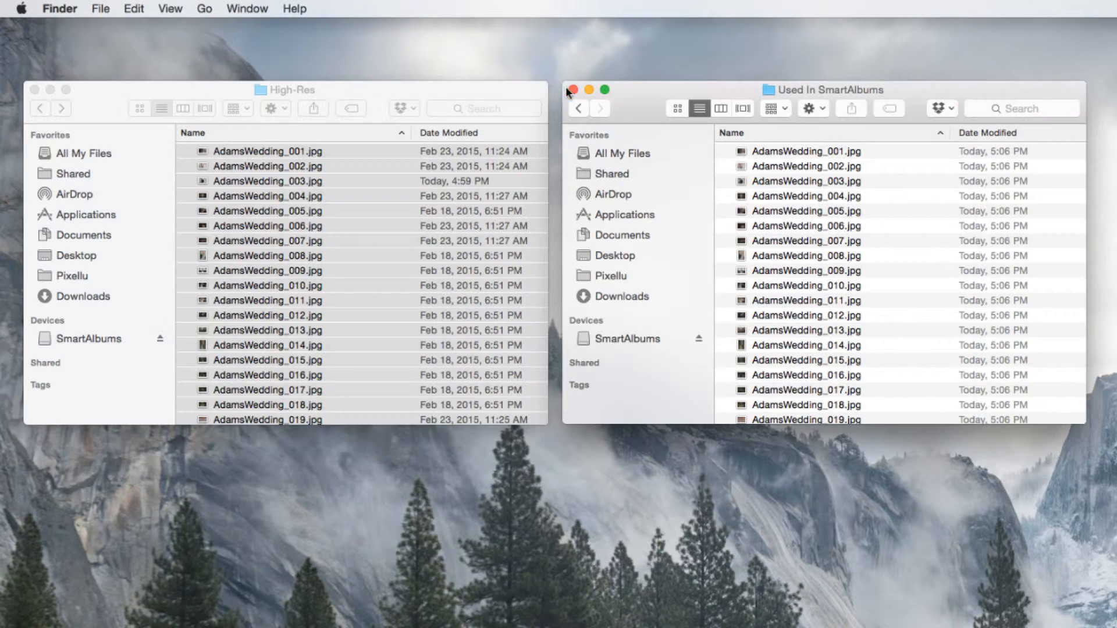
click(133, 7)
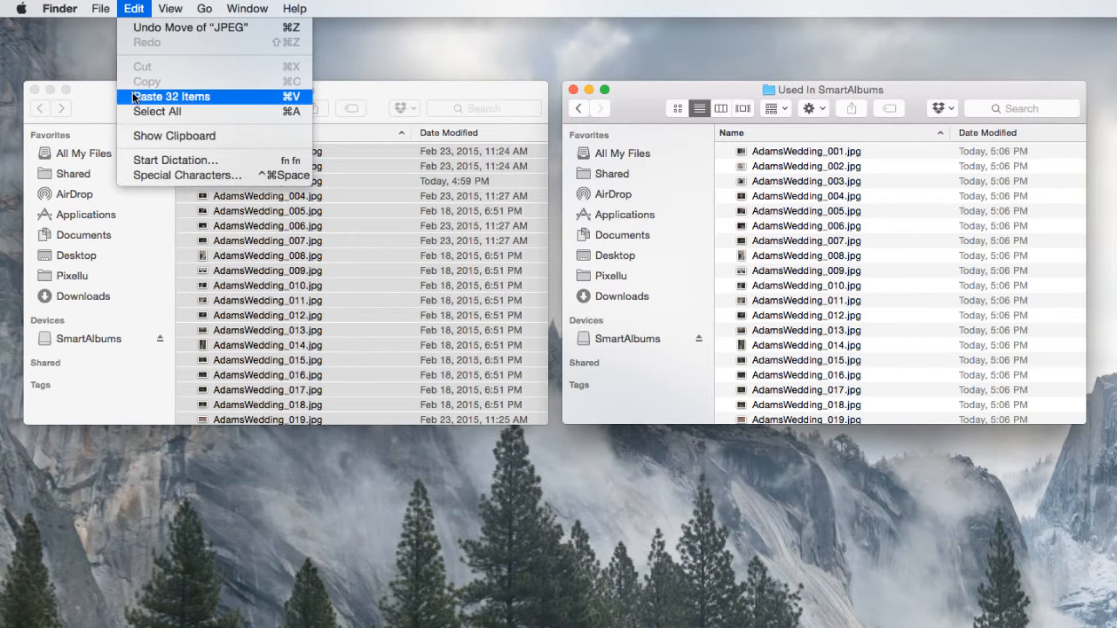
click(170, 96)
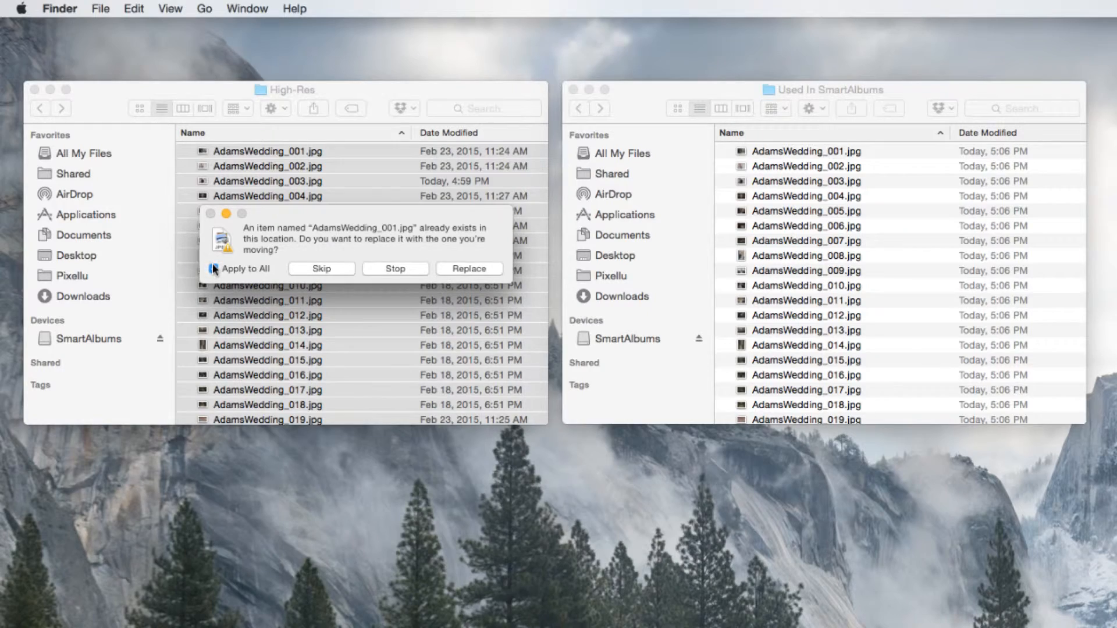
click(468, 268)
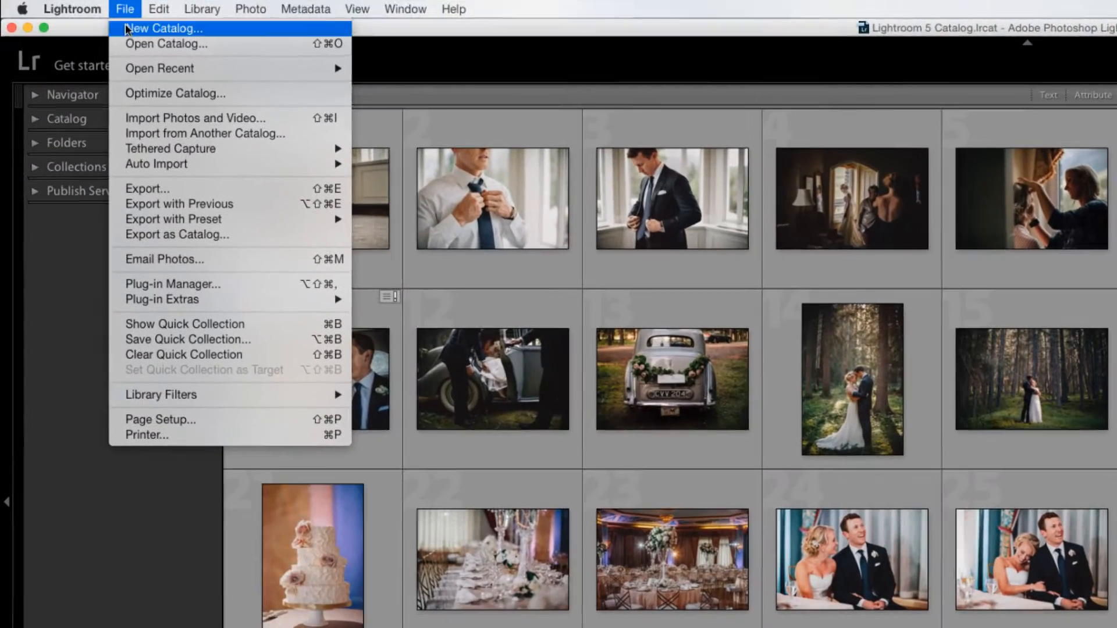
Export all 32 photos at full size to 'Used In SmartAlbums copy', overwriting existing files.
click(148, 188)
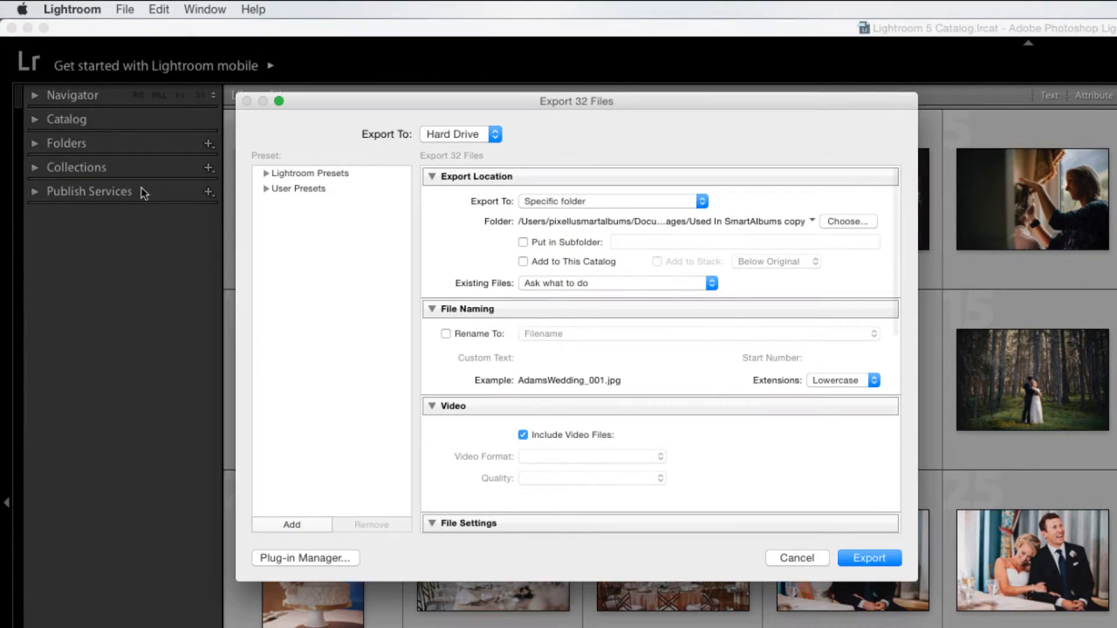
scroll(down, 3)
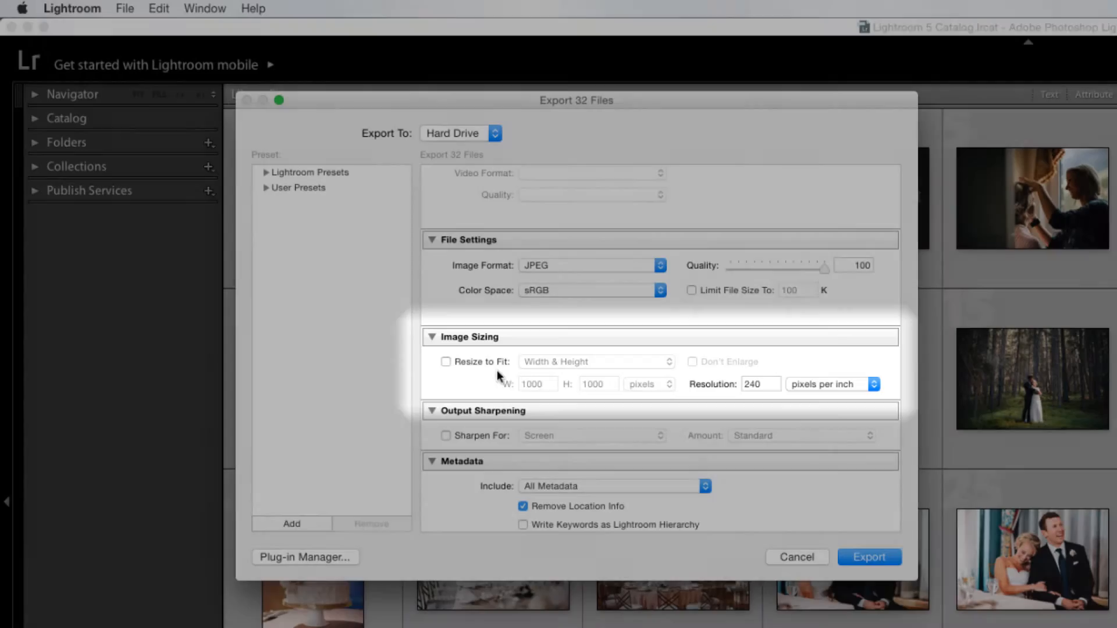
click(868, 556)
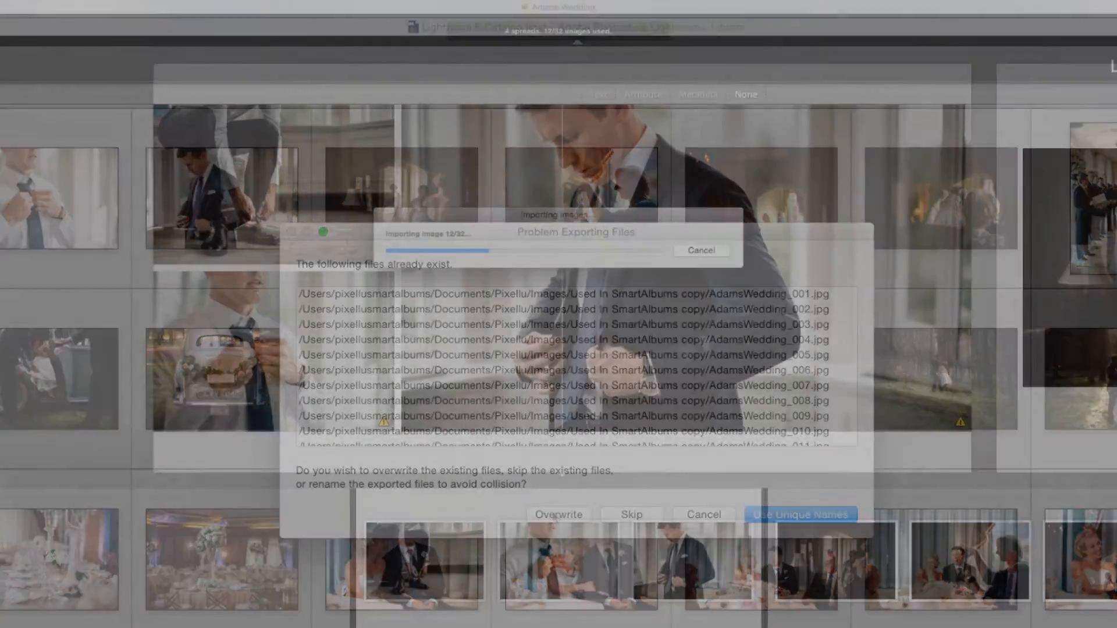
click(800, 514)
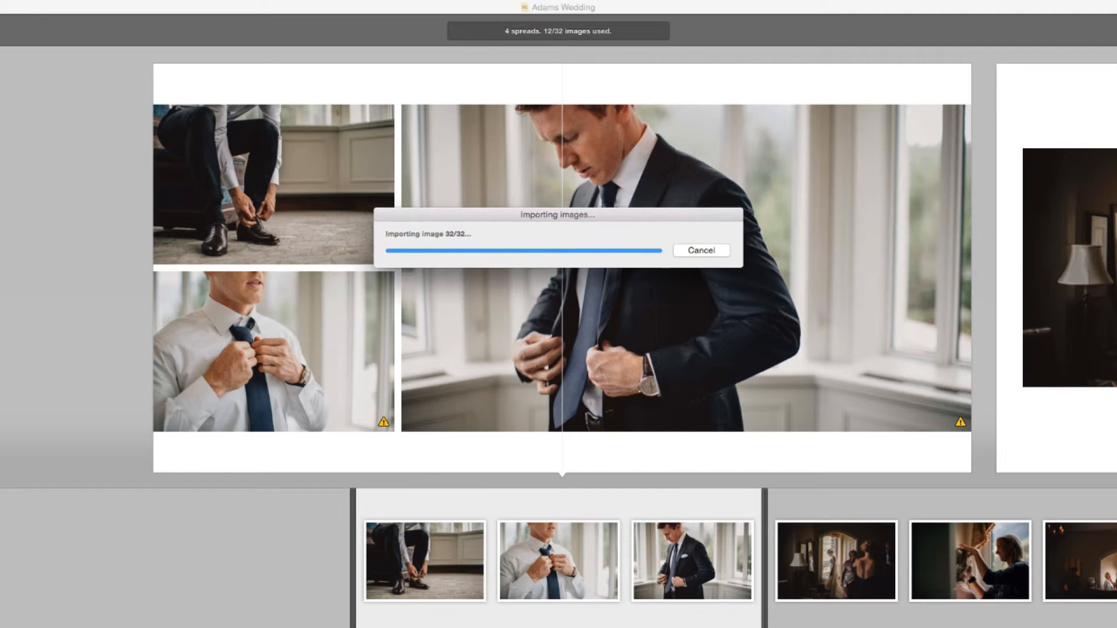